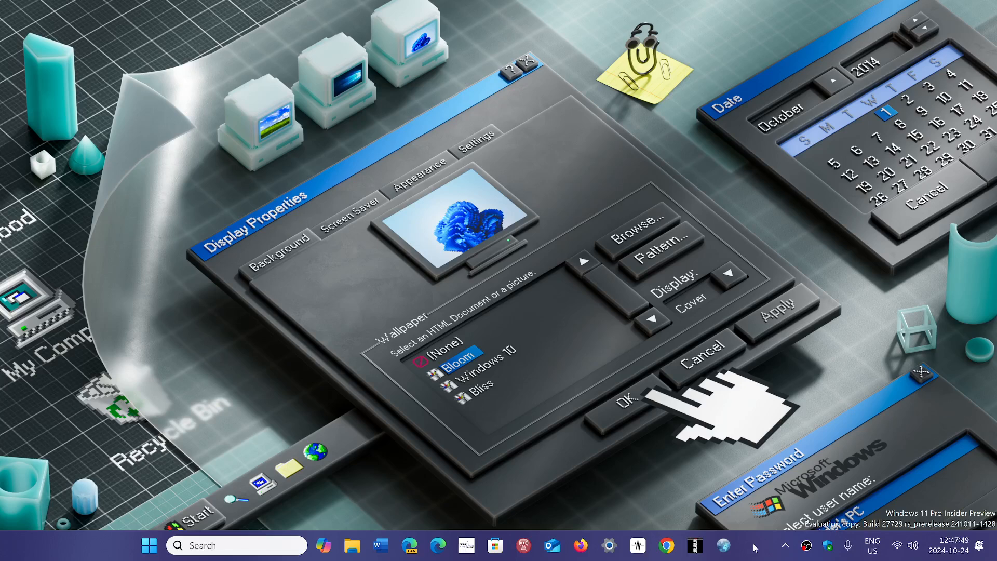
mouse_move(312, 426)
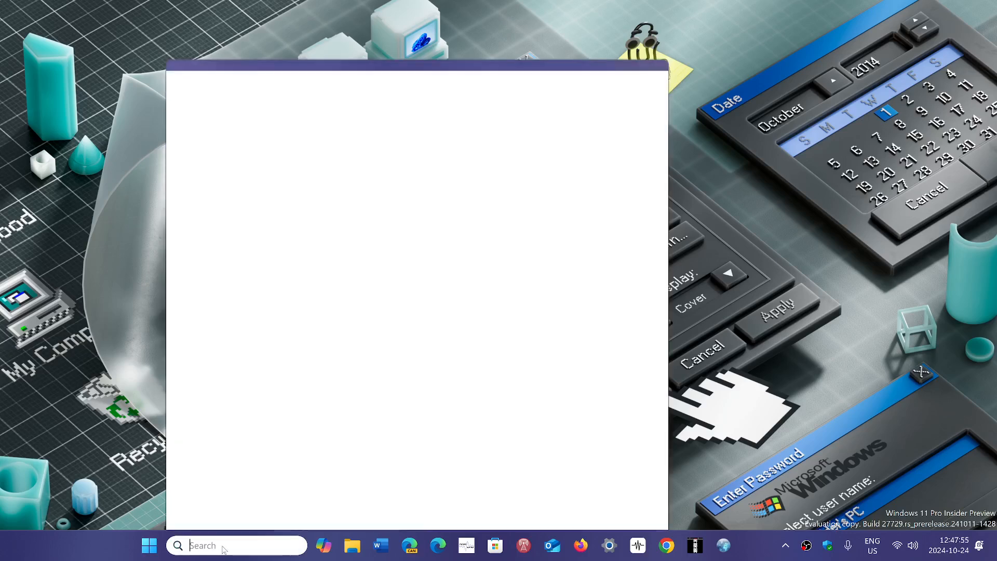
- Search the taskbar for "con" to bring up Control Panel
text(contr)
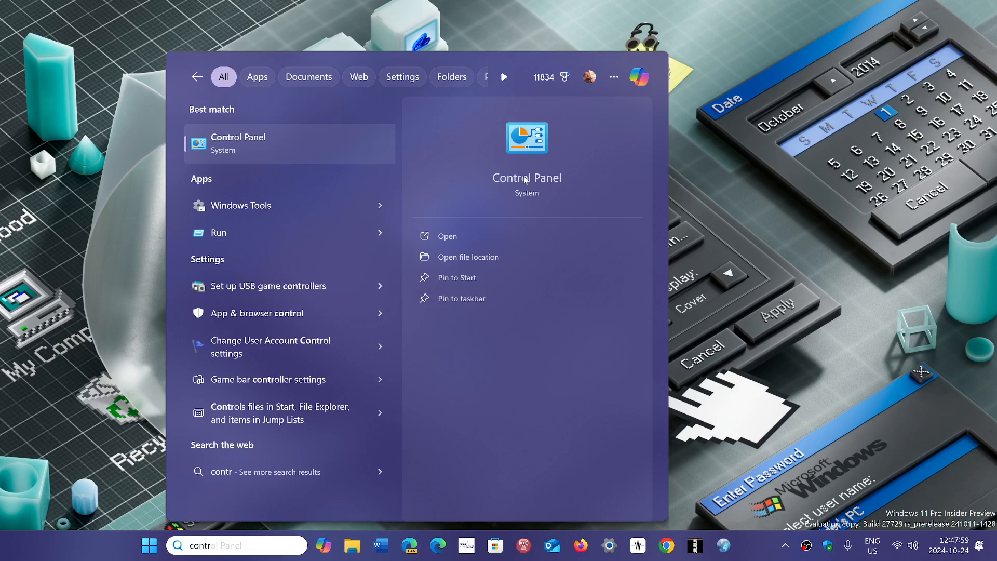
- Open Control Panel from the search results to view All Control Panel Items
click(447, 236)
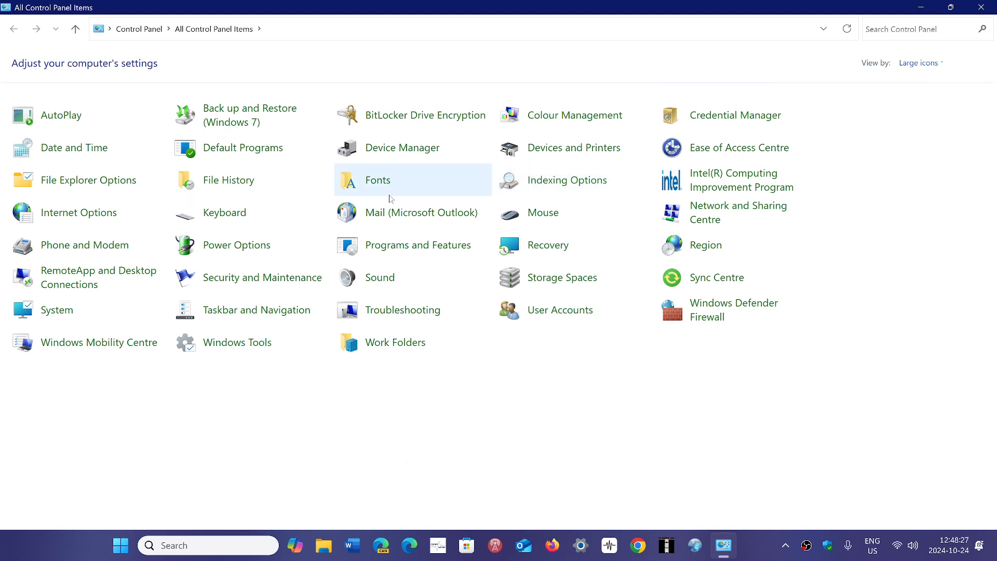
mouse_move(274, 114)
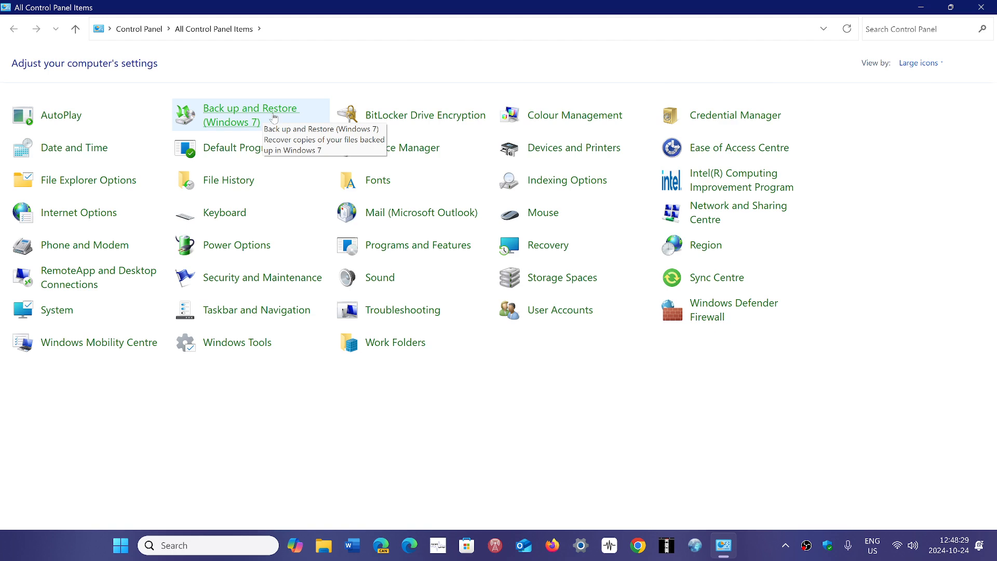
mouse_move(467, 510)
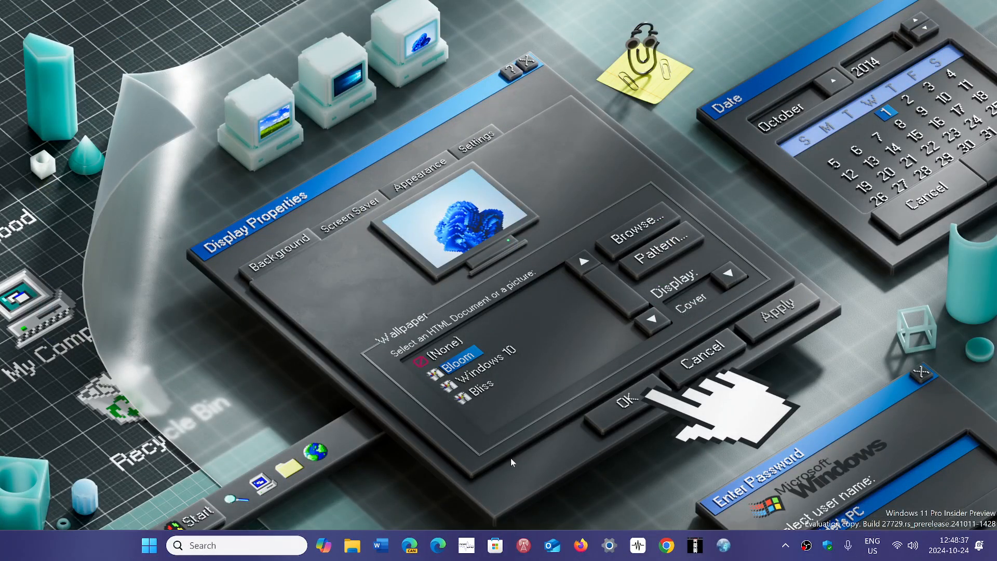
mouse_move(439, 545)
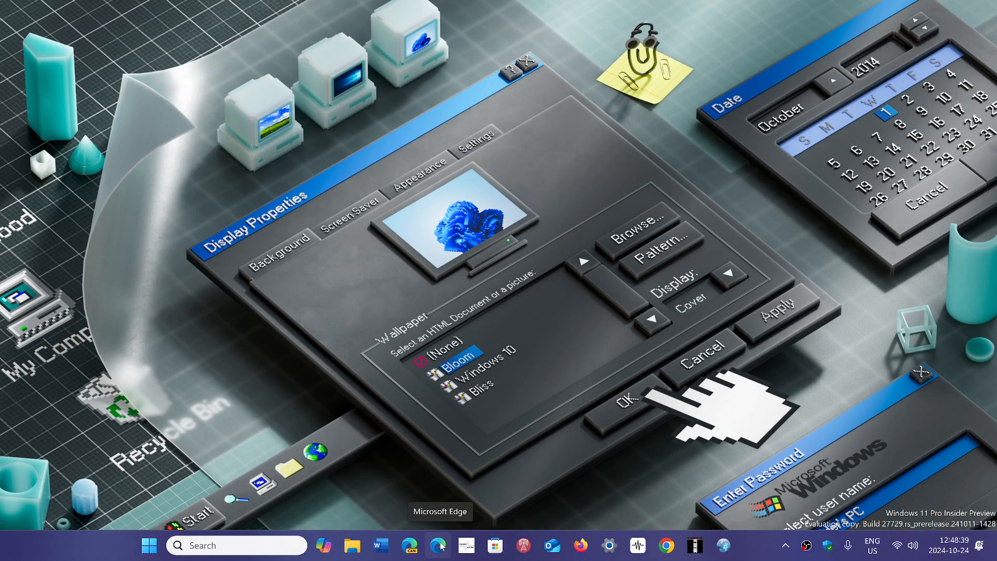
- Launch Microsoft Edge and open Internet Options from its menu
click(440, 544)
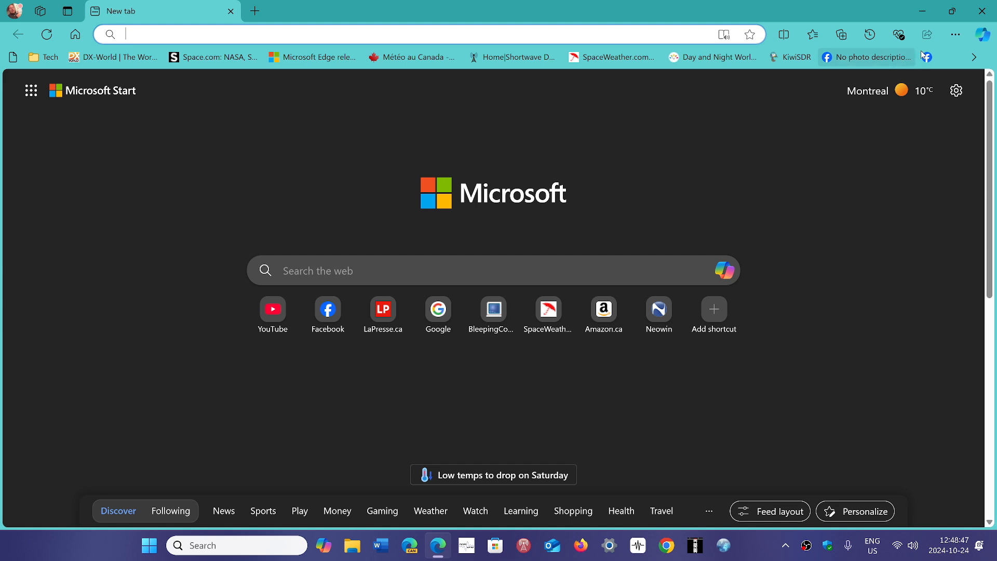
click(955, 34)
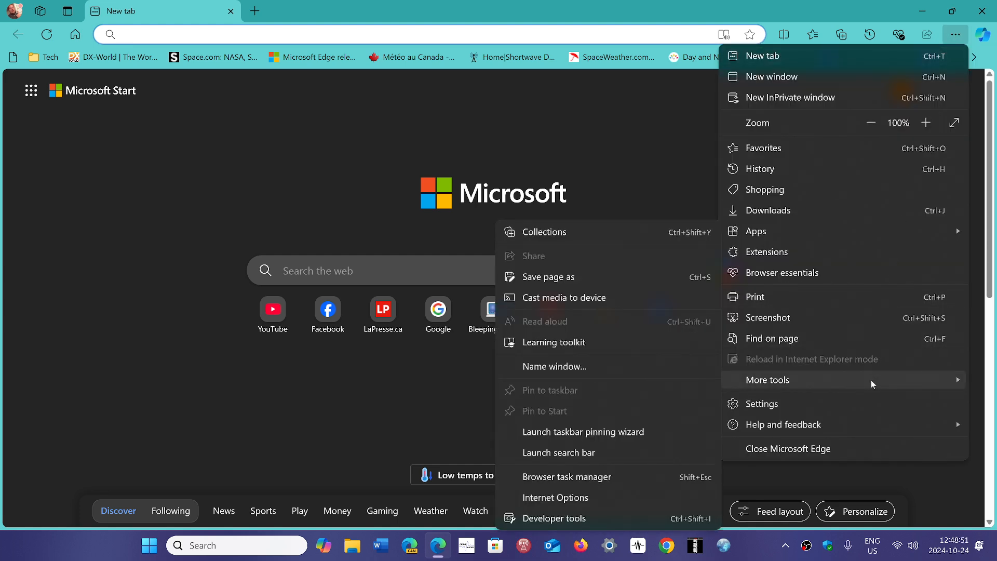
mouse_move(562, 502)
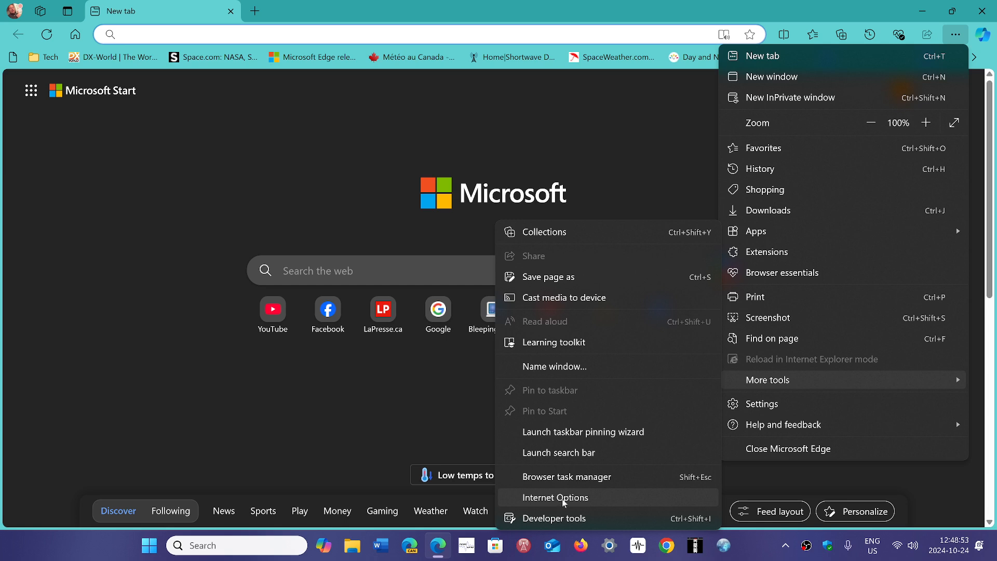
click(555, 497)
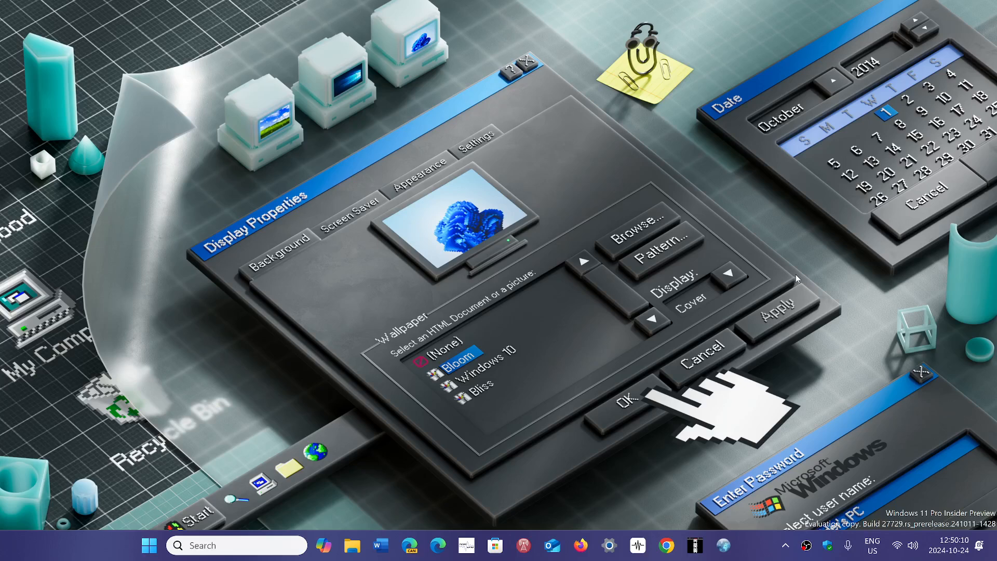
mouse_move(915, 400)
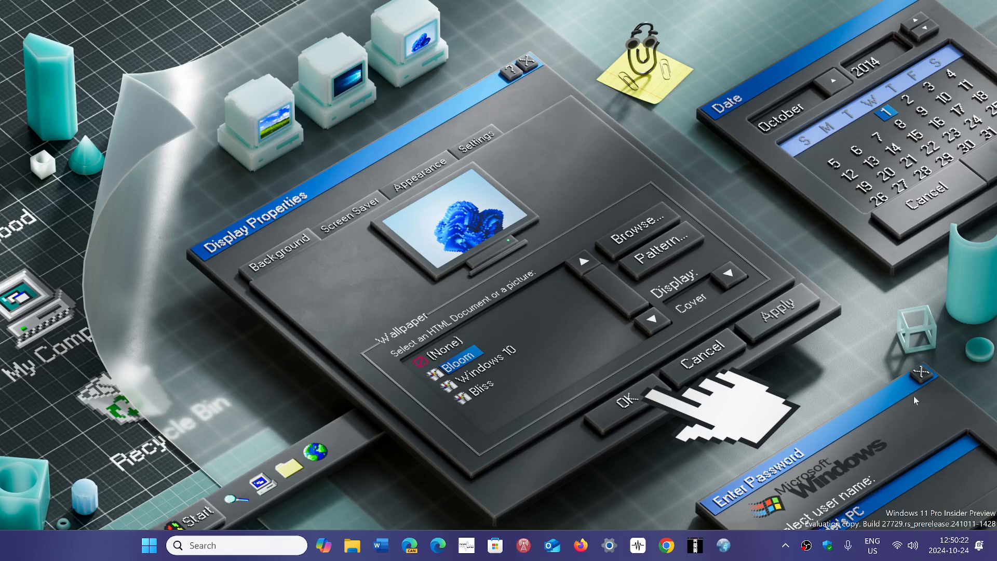
mouse_move(753, 550)
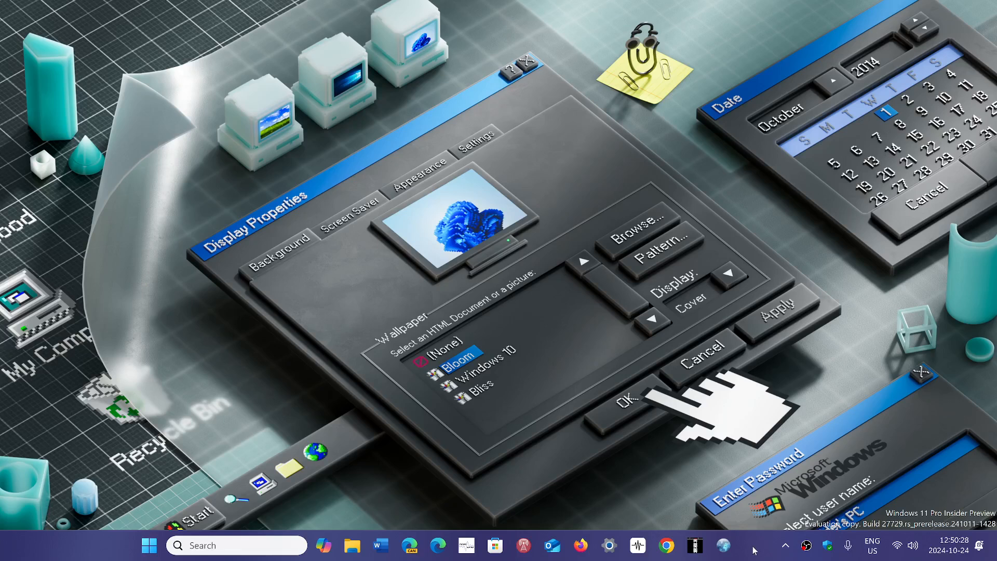